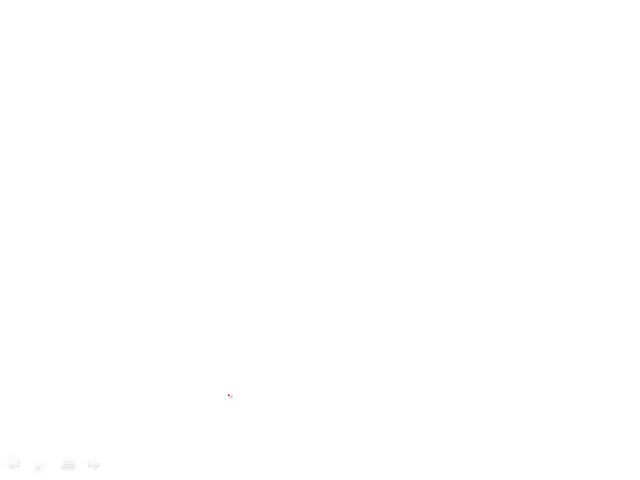
Handwrite 'line 9, "con..."' in red near the top of the board.
drag(205, 100, 250, 125)
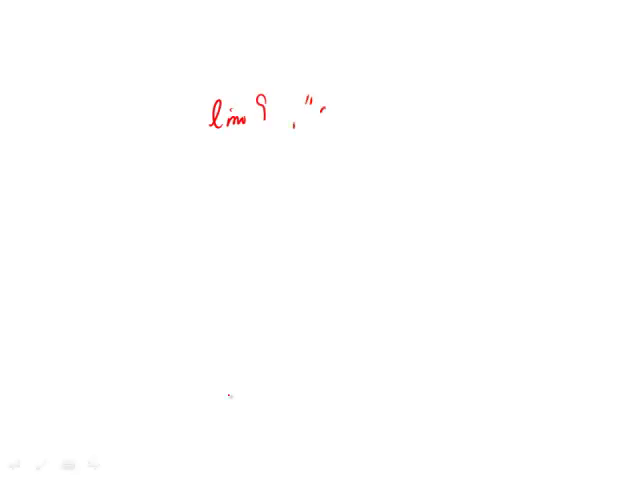
text(con...")
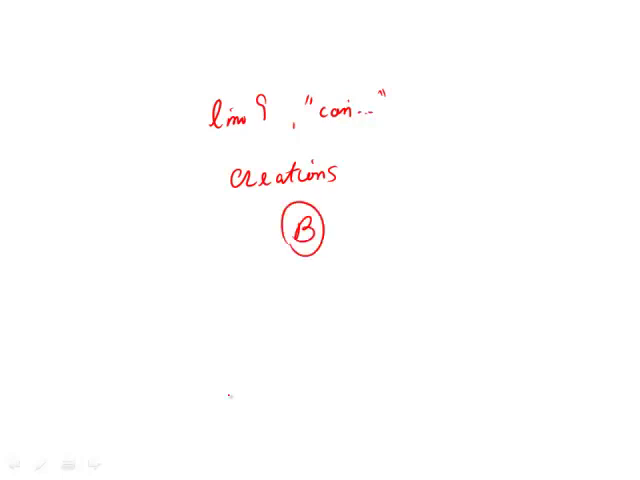
Write A and E in red below the circled B and slash through A.
drag(320, 295, 310, 315)
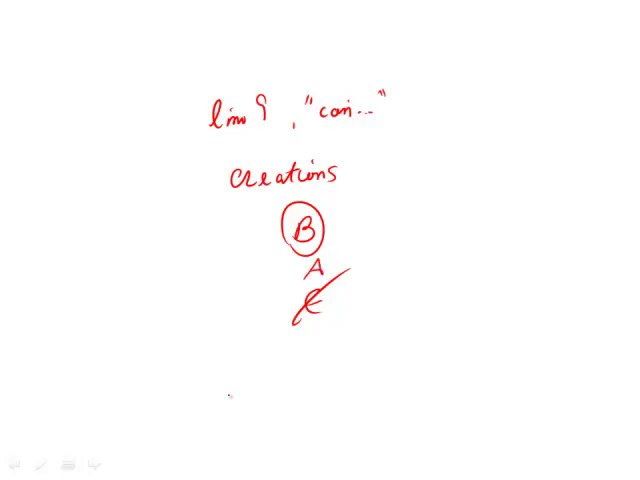
drag(290, 285, 345, 265)
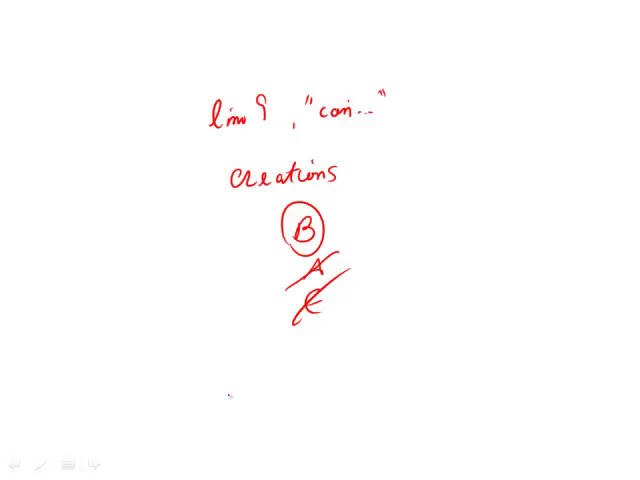